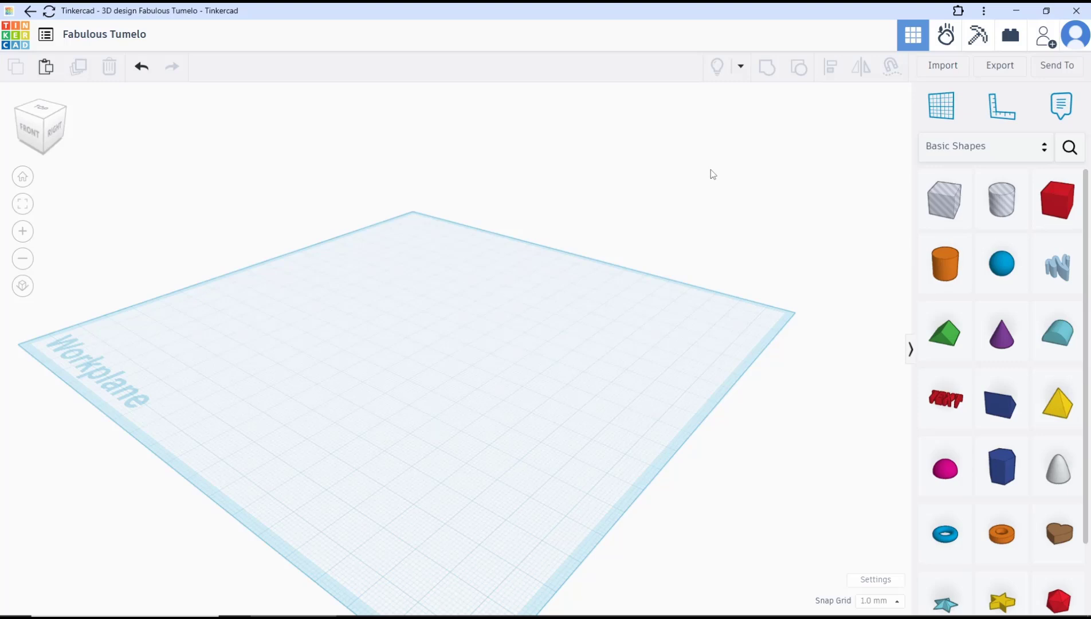
- Stack the purple cone on top of the blue hexagonal polygon and deselect both shapes
{"action": "left_click", "coordinate": [1000, 467]}
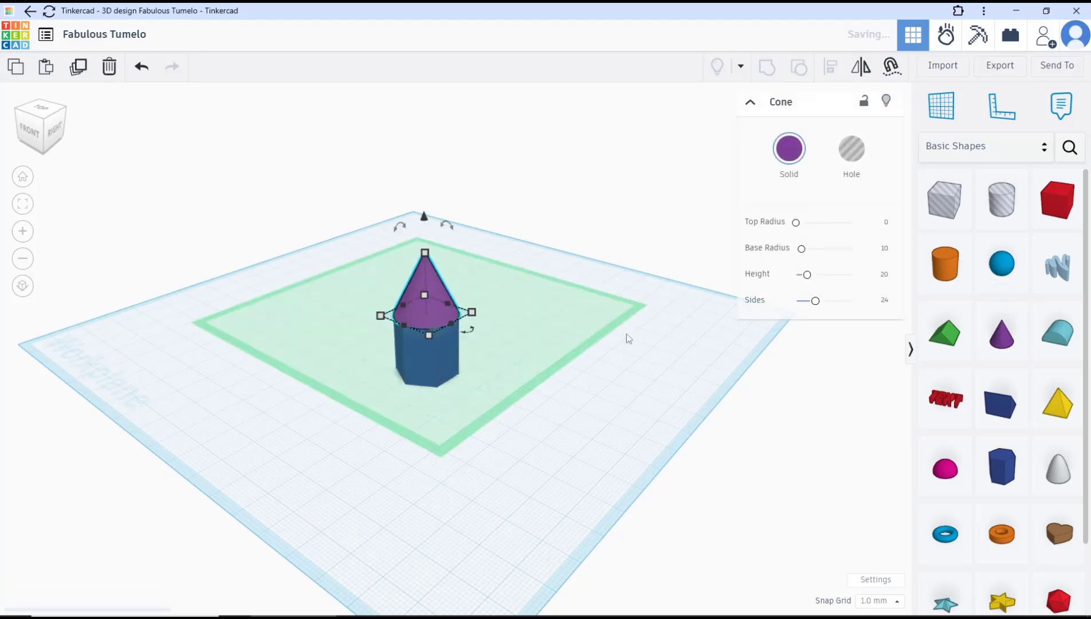
{"action": "left_click", "coordinate": [525, 200]}
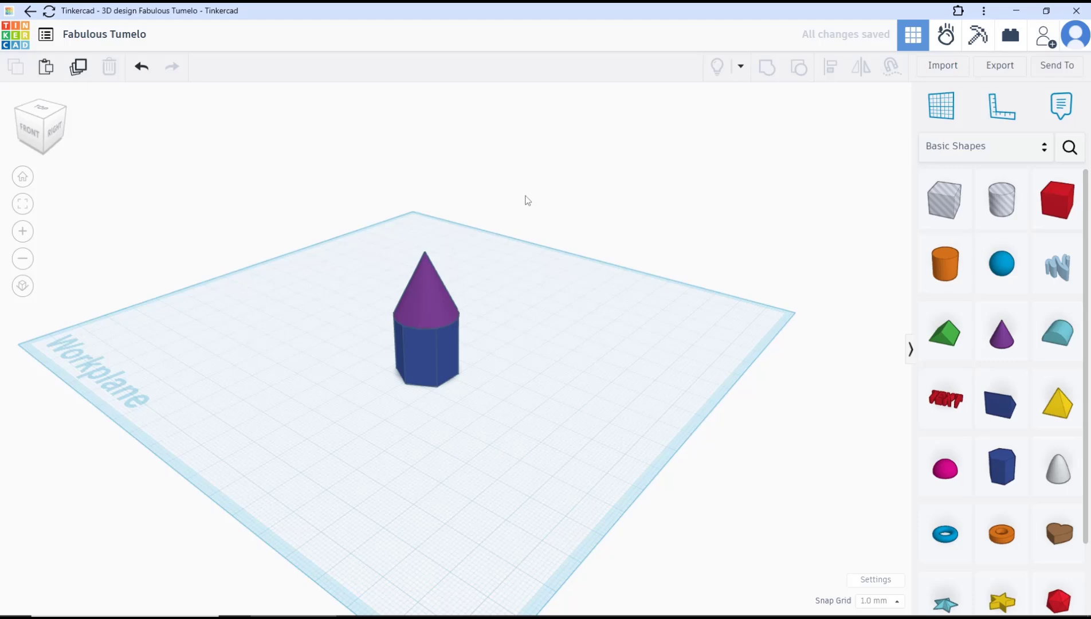
{"action": "left_click", "coordinate": [424, 320]}
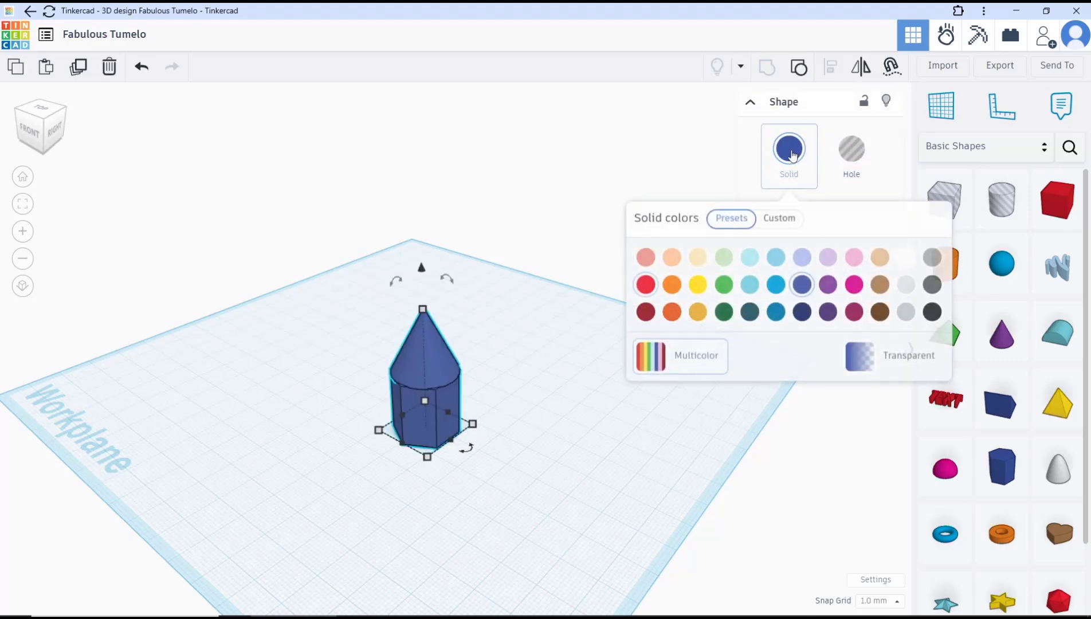
{"action": "left_click", "coordinate": [679, 356]}
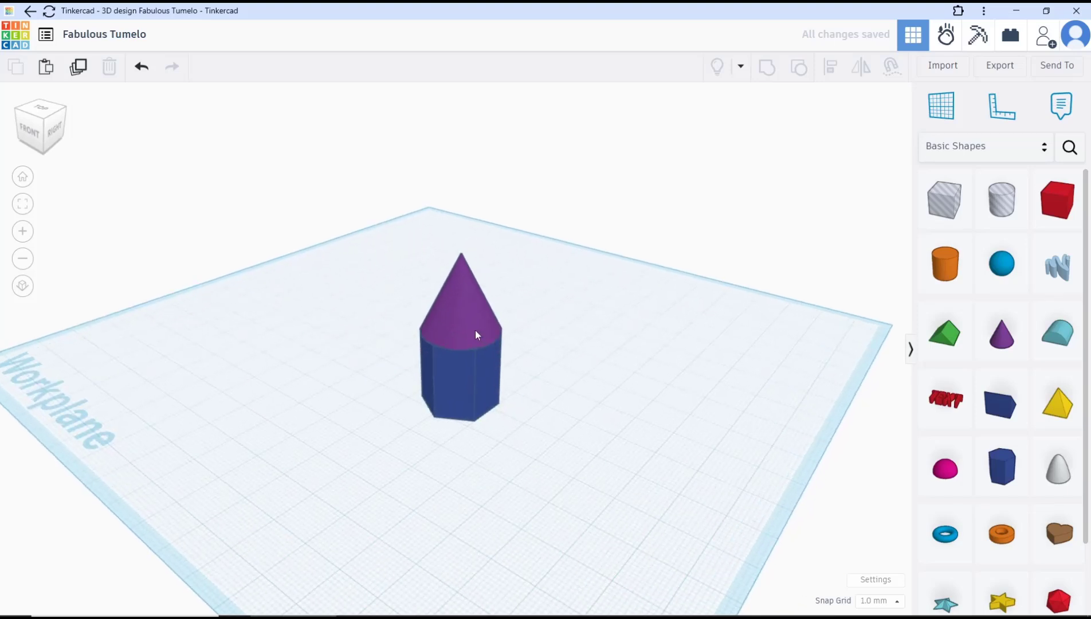
- Select the blue hexagonal polygon and add the purple cone to the selection
{"action": "left_click", "coordinate": [799, 65]}
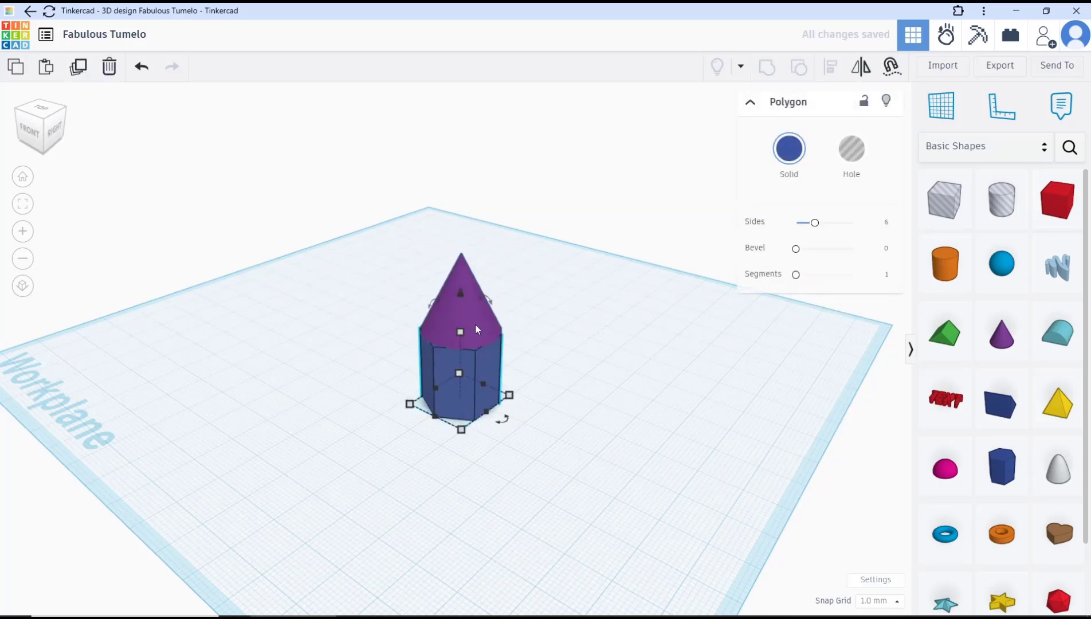
{"action": "left_click", "coordinate": [589, 235]}
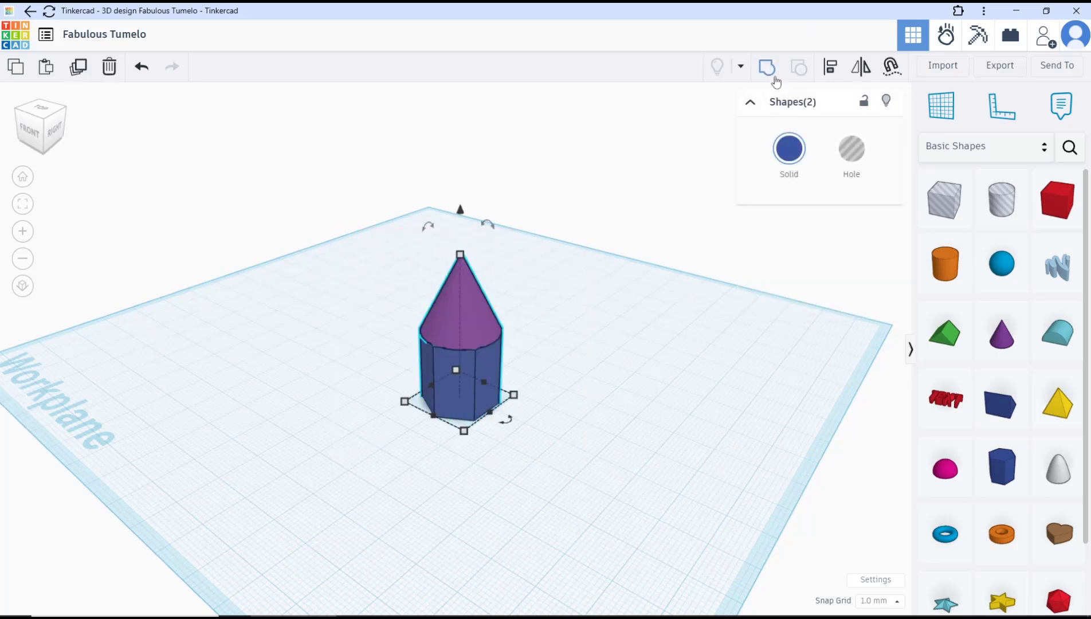
- Group the selected cone and hexagonal polygon into a single all-blue shape
{"action": "left_click", "coordinate": [766, 67]}
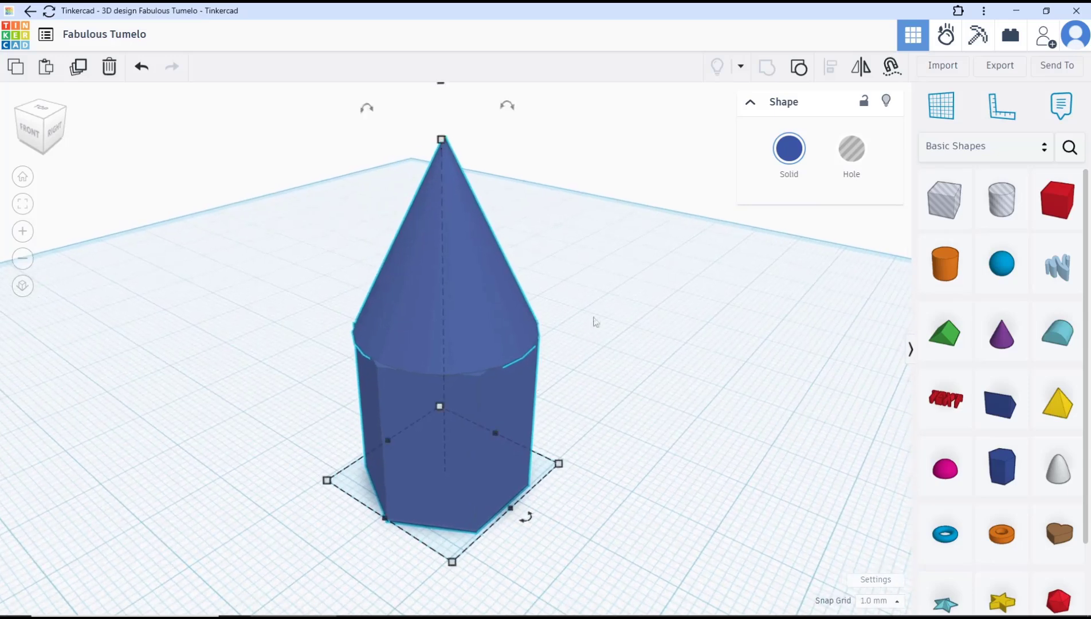
{"action": "mouse_move", "coordinate": [623, 279]}
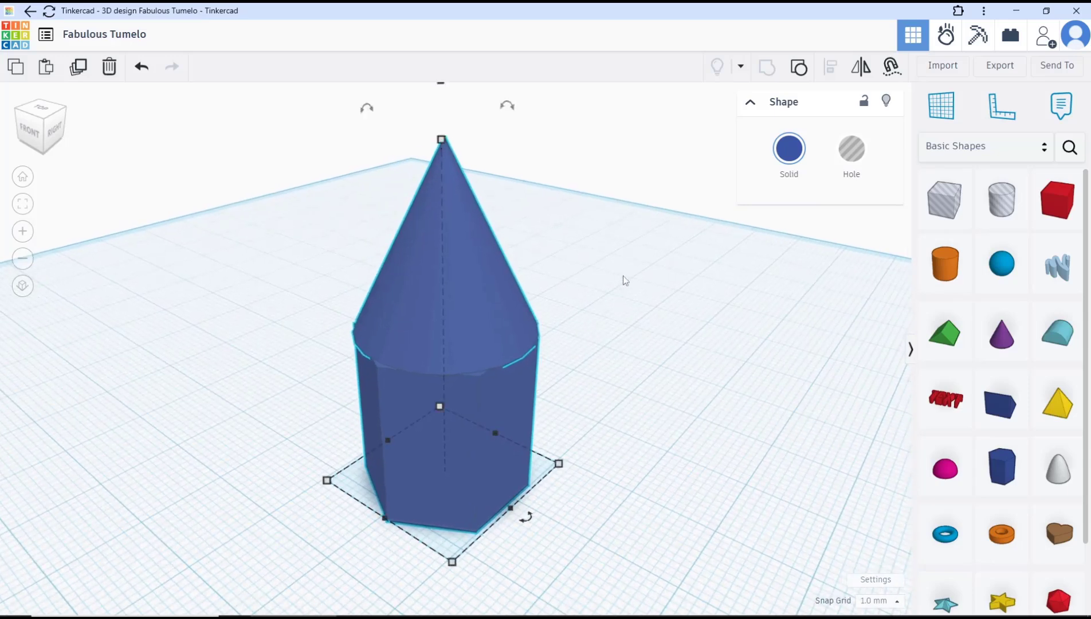